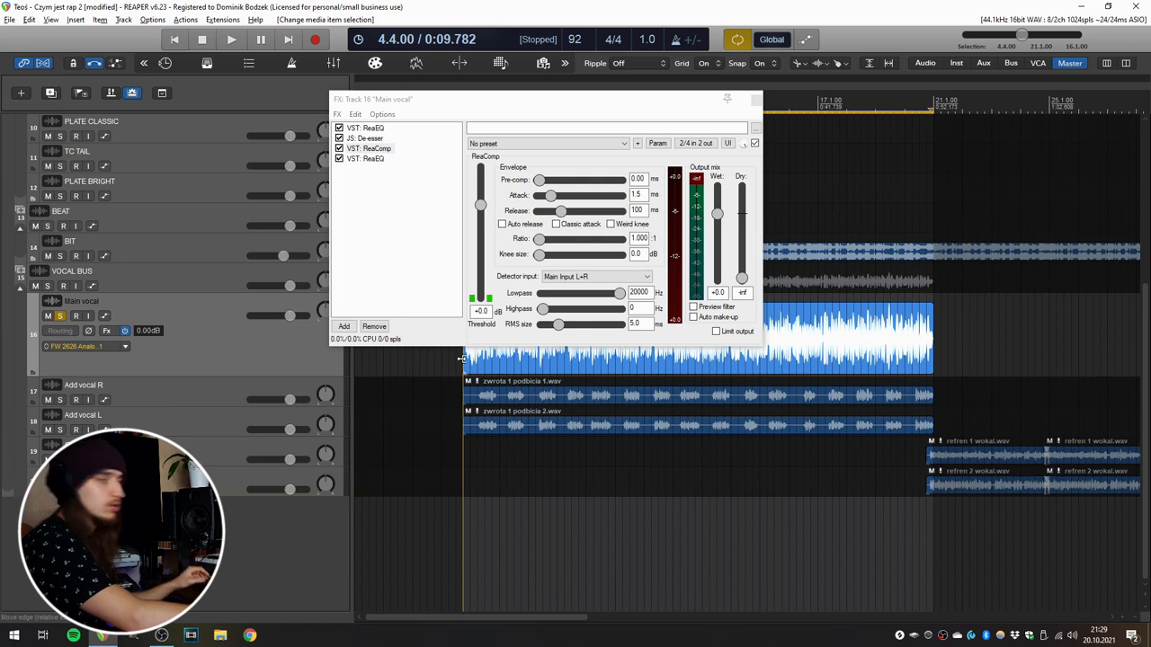
During playback, bring the ReaComp threshold down to about -24.5 dB
{"action": "left_click", "coordinate": [230, 40]}
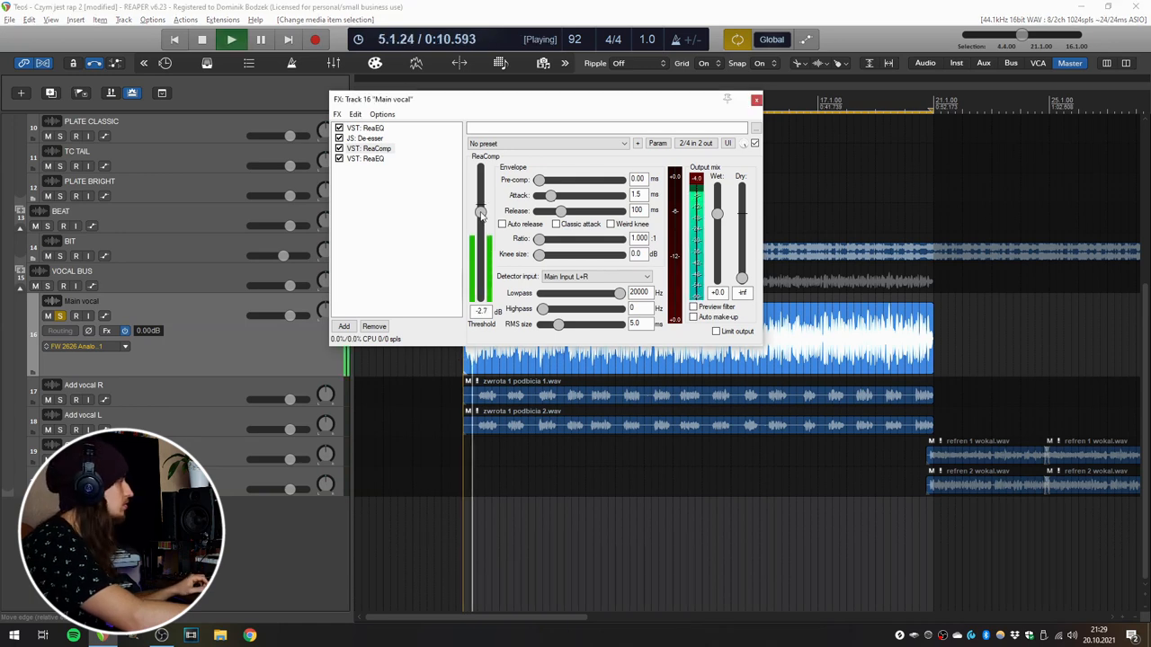
{"action": "left_click_drag", "start_coordinate": [482, 214], "coordinate": [482, 261]}
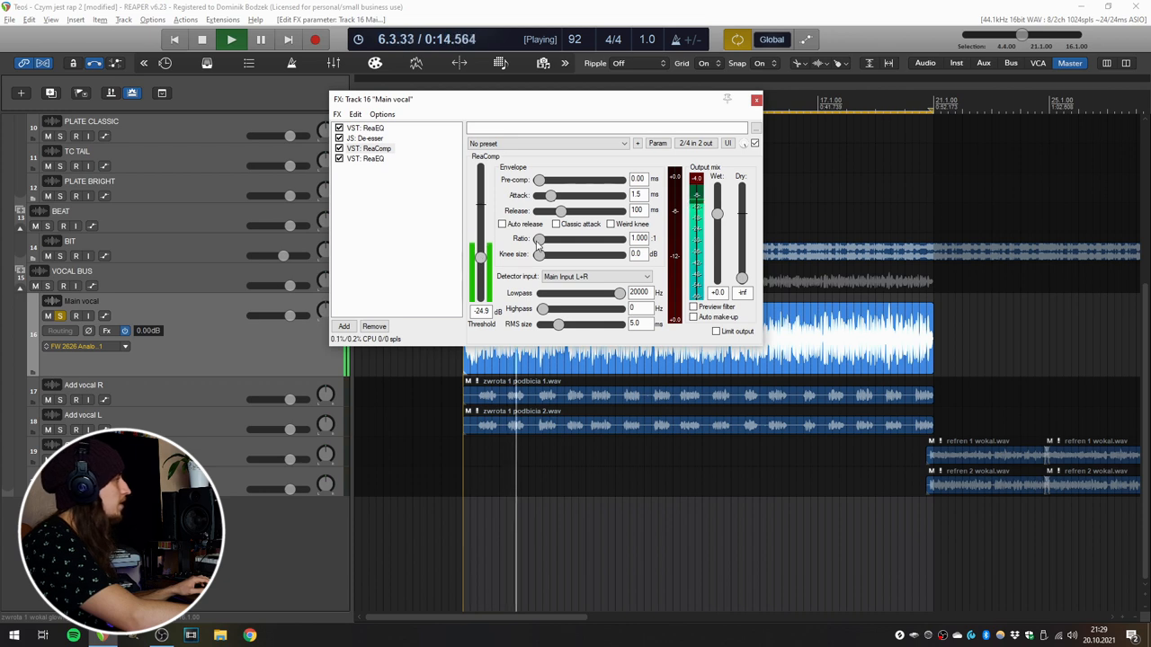
{"action": "left_click_drag", "start_coordinate": [540, 237], "coordinate": [548, 237]}
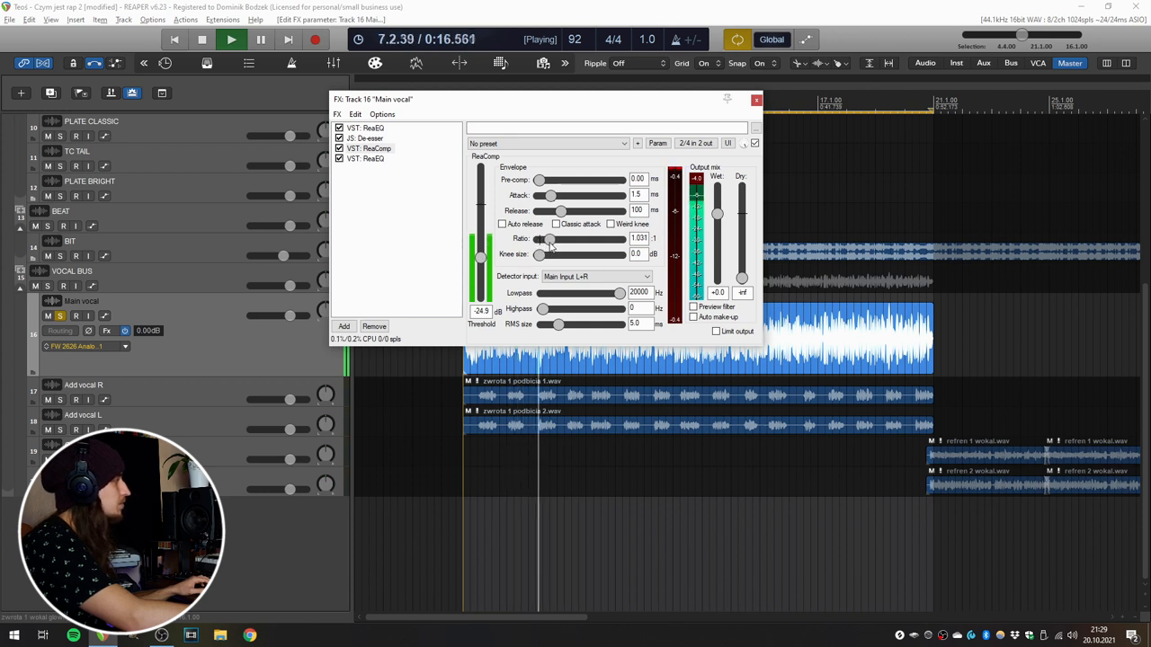
Sweep the compression ratio from very high back down and settle it around 4:1
{"action": "left_click_drag", "start_coordinate": [543, 237], "coordinate": [568, 237]}
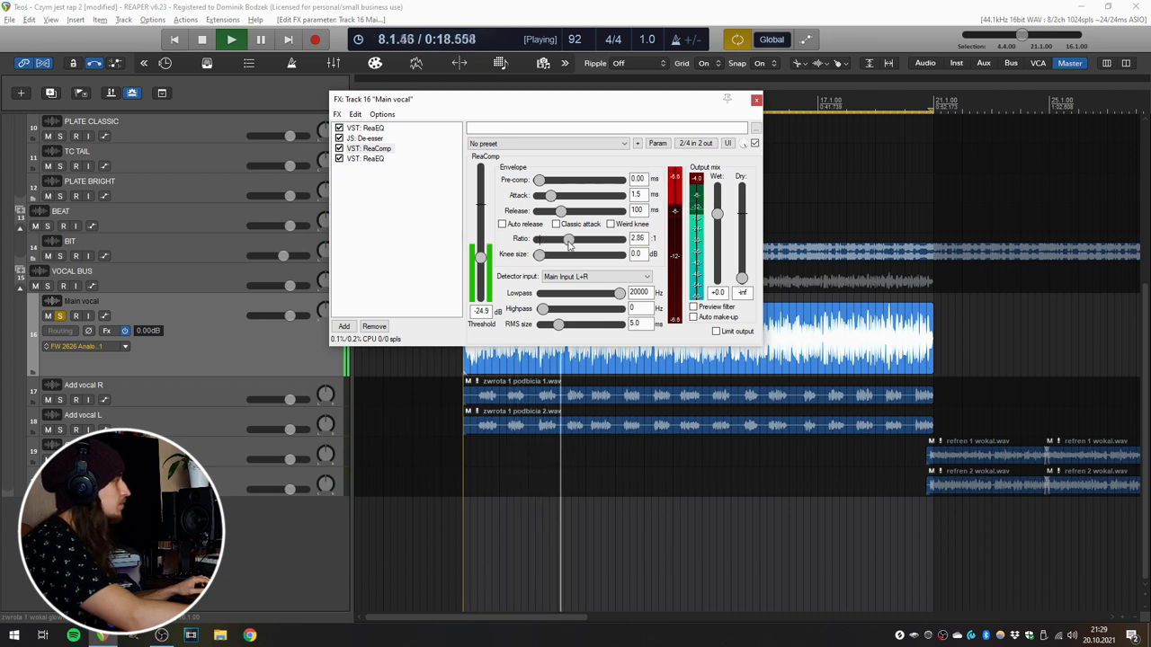
{"action": "left_click_drag", "start_coordinate": [567, 237], "coordinate": [586, 237]}
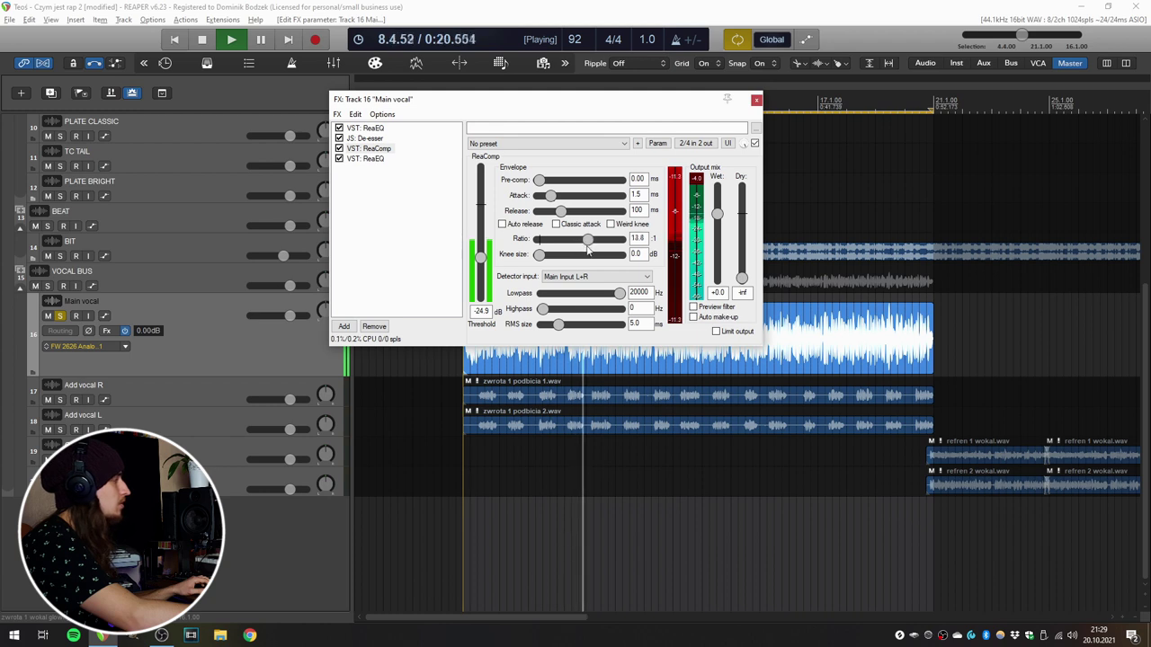
{"action": "left_click_drag", "start_coordinate": [587, 239], "coordinate": [605, 239]}
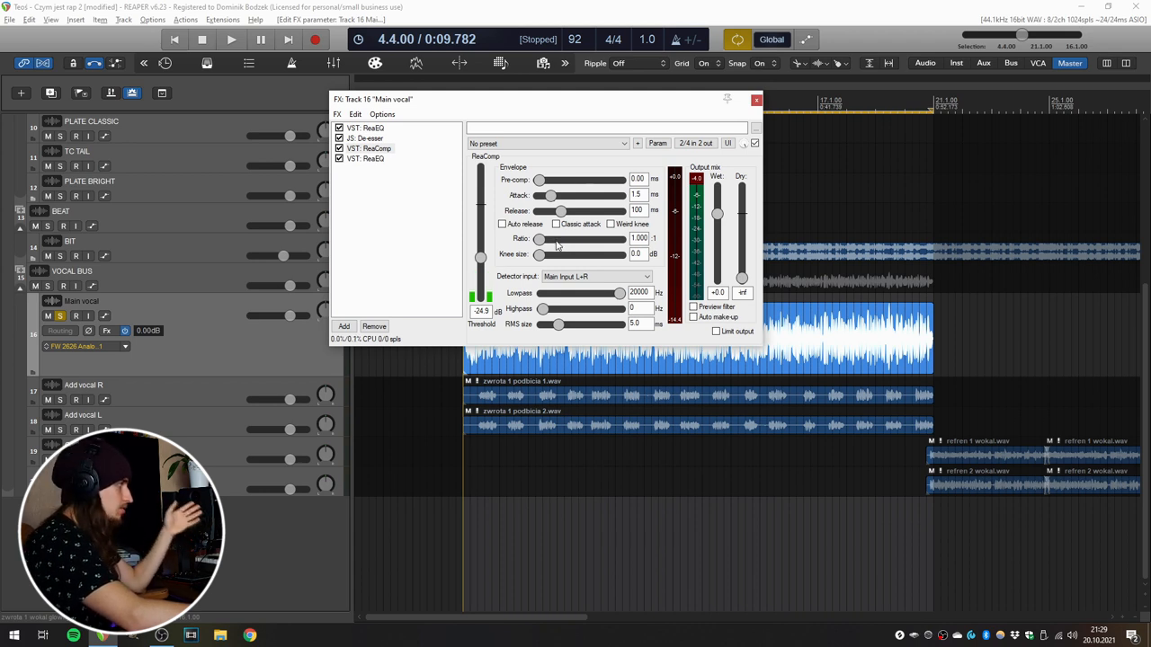
{"action": "mouse_move", "coordinate": [557, 245]}
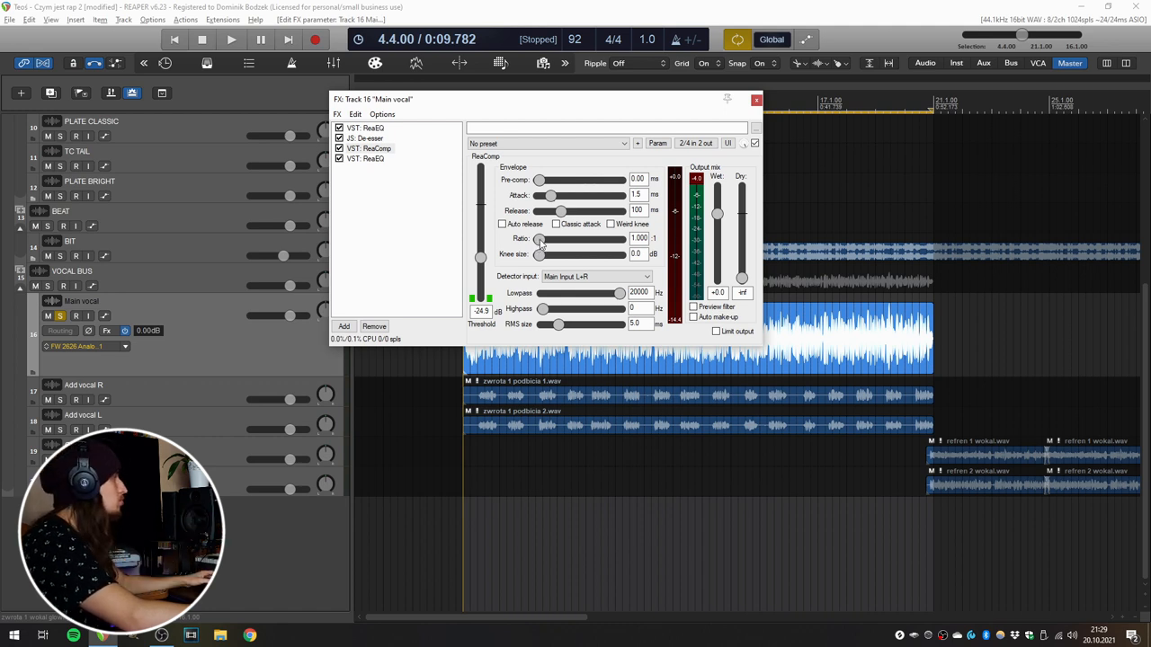
{"action": "left_click_drag", "start_coordinate": [540, 237], "coordinate": [558, 237]}
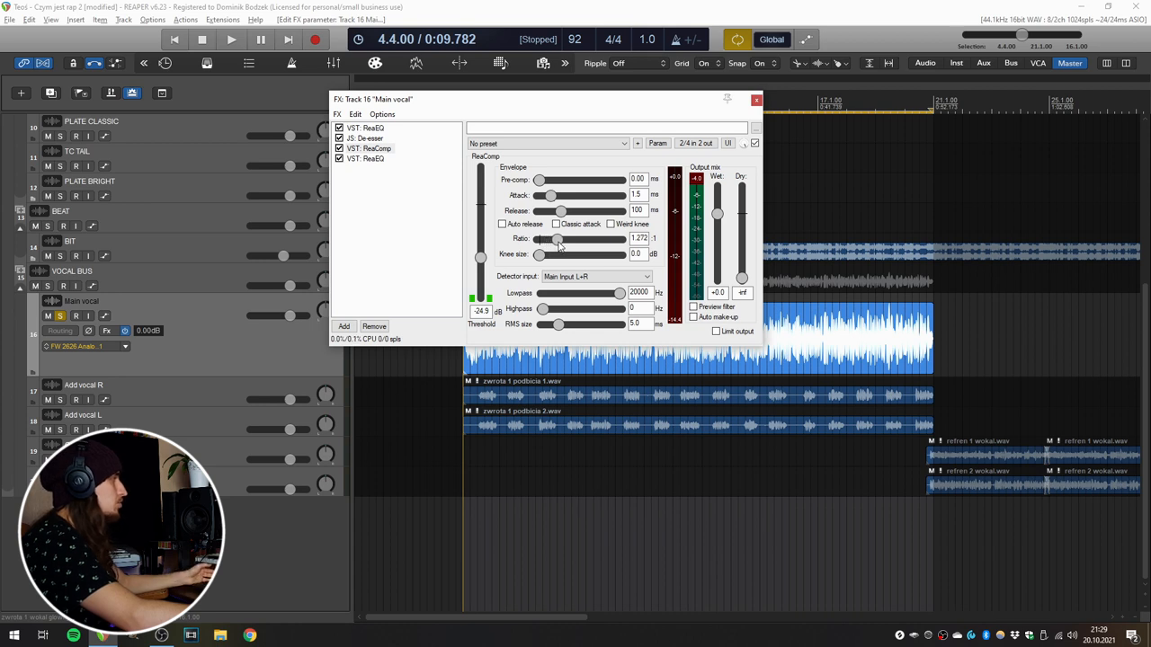
{"action": "left_click_drag", "start_coordinate": [558, 237], "coordinate": [576, 238]}
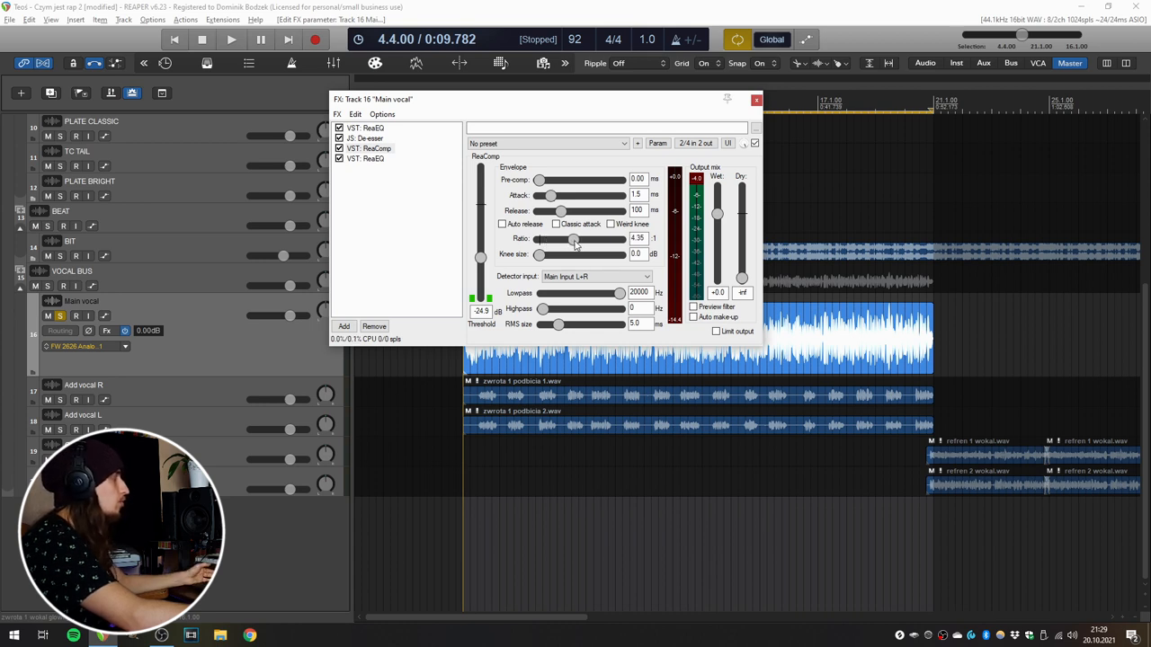
{"action": "left_click_drag", "start_coordinate": [573, 241], "coordinate": [568, 241]}
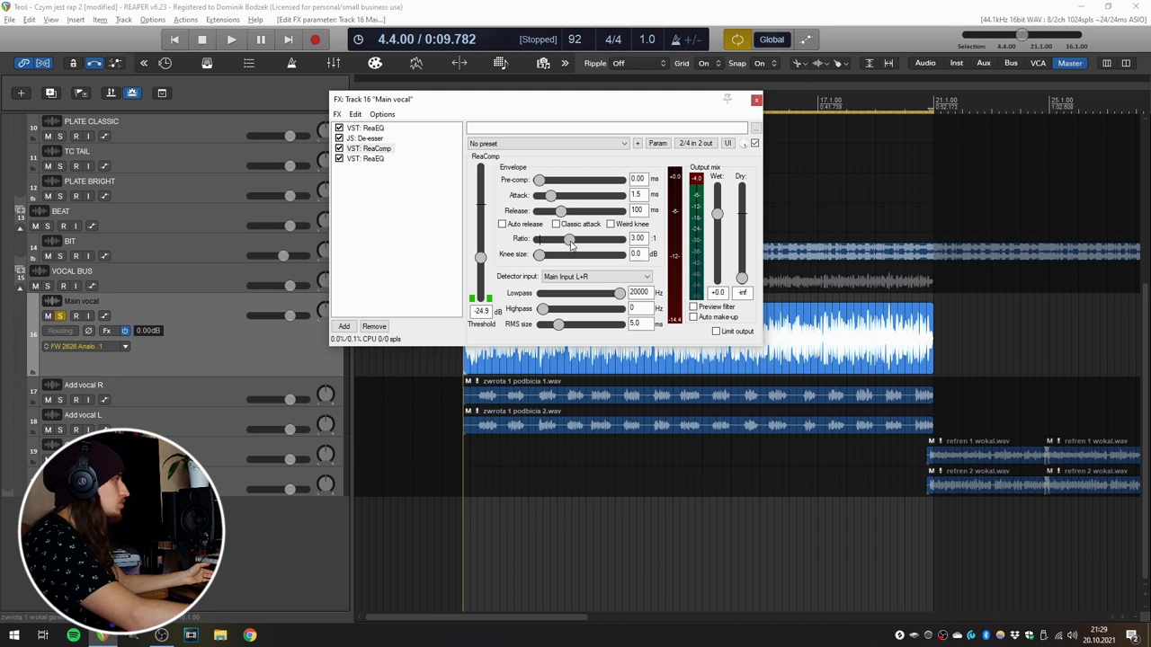
{"action": "left_click_drag", "start_coordinate": [568, 238], "coordinate": [572, 237]}
{"action": "type", "text": "4"}
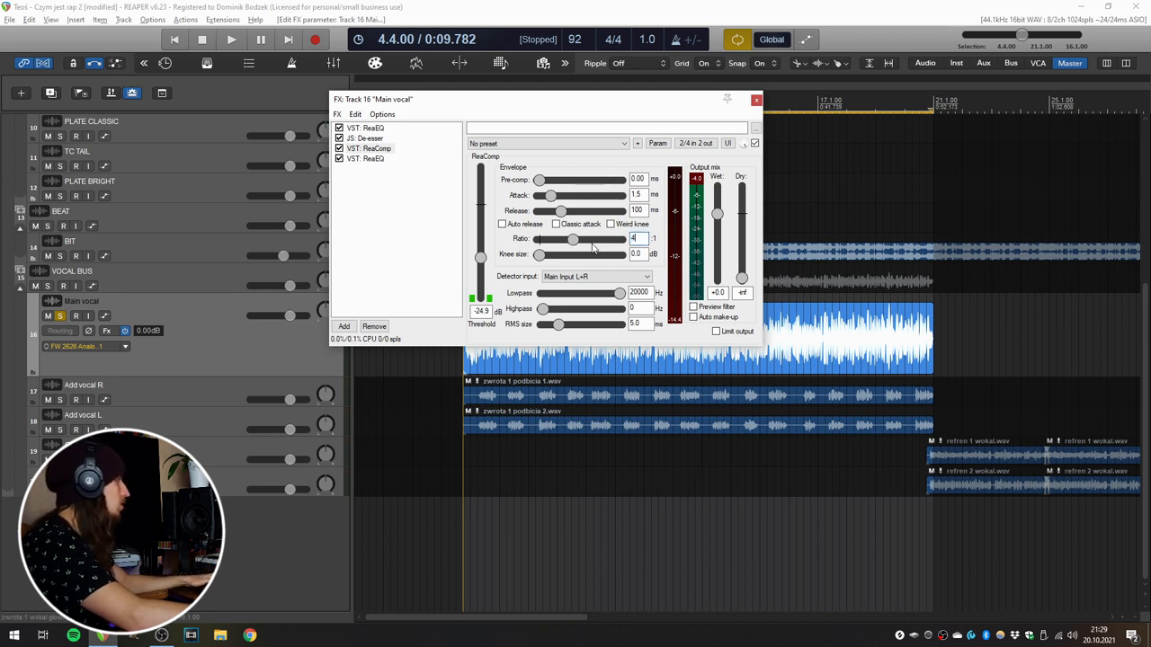
{"action": "mouse_move", "coordinate": [484, 264]}
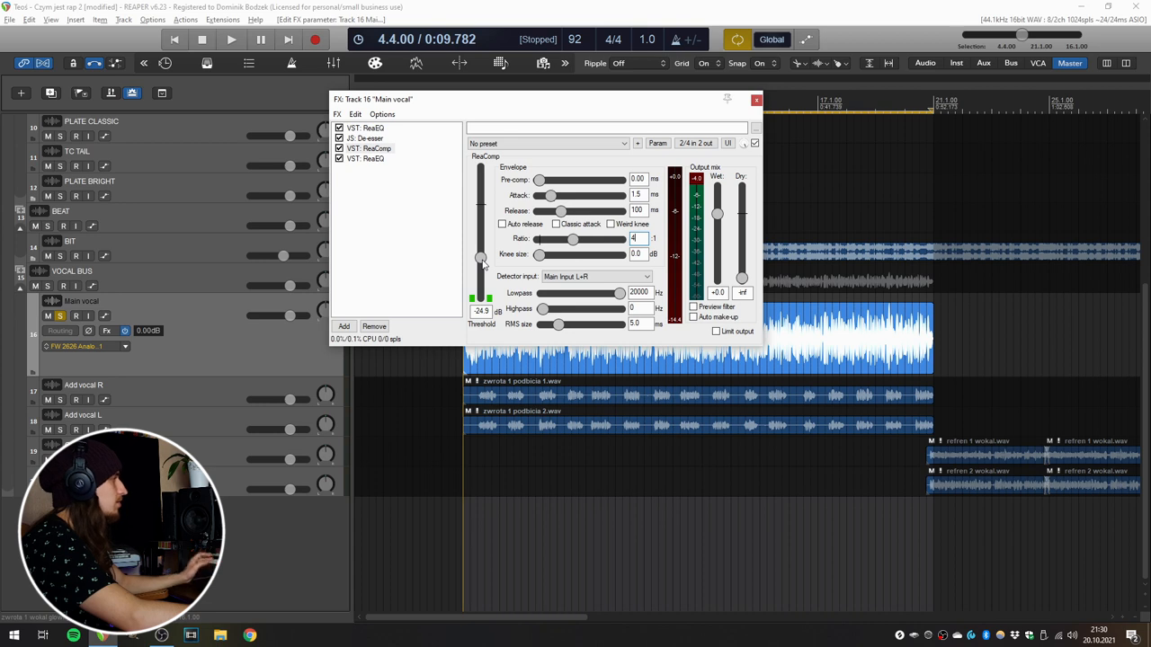
Raise the threshold to about -10.2 dB and lengthen the release time while listening
{"action": "left_click", "coordinate": [230, 39]}
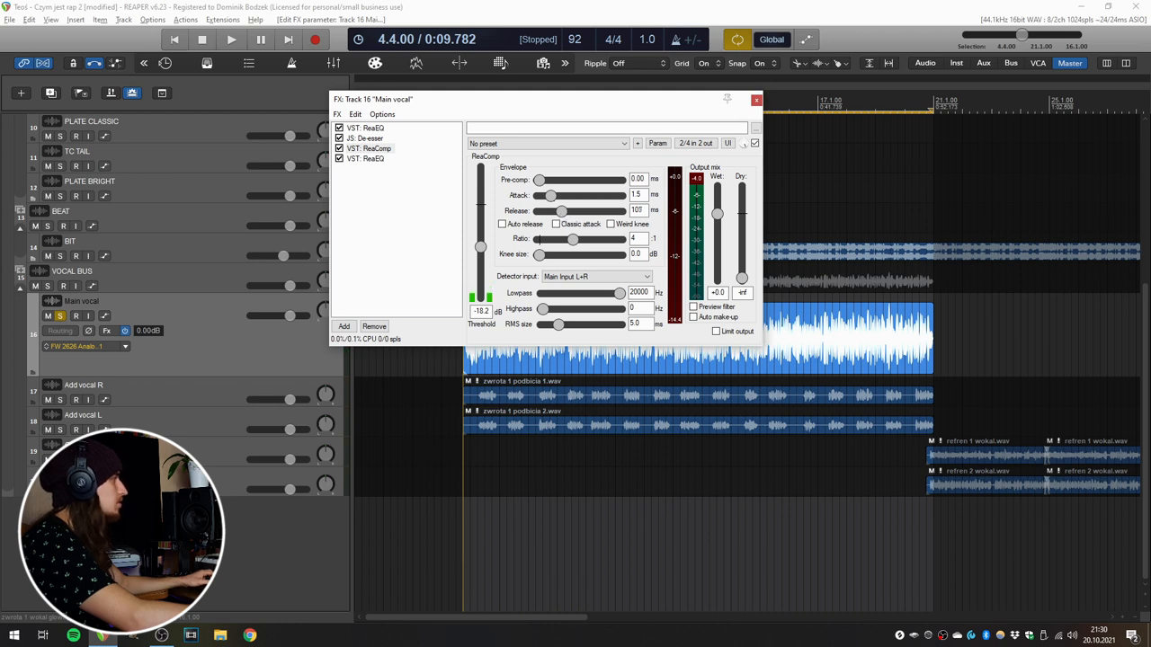
{"action": "left_click_drag", "start_coordinate": [561, 211], "coordinate": [565, 210]}
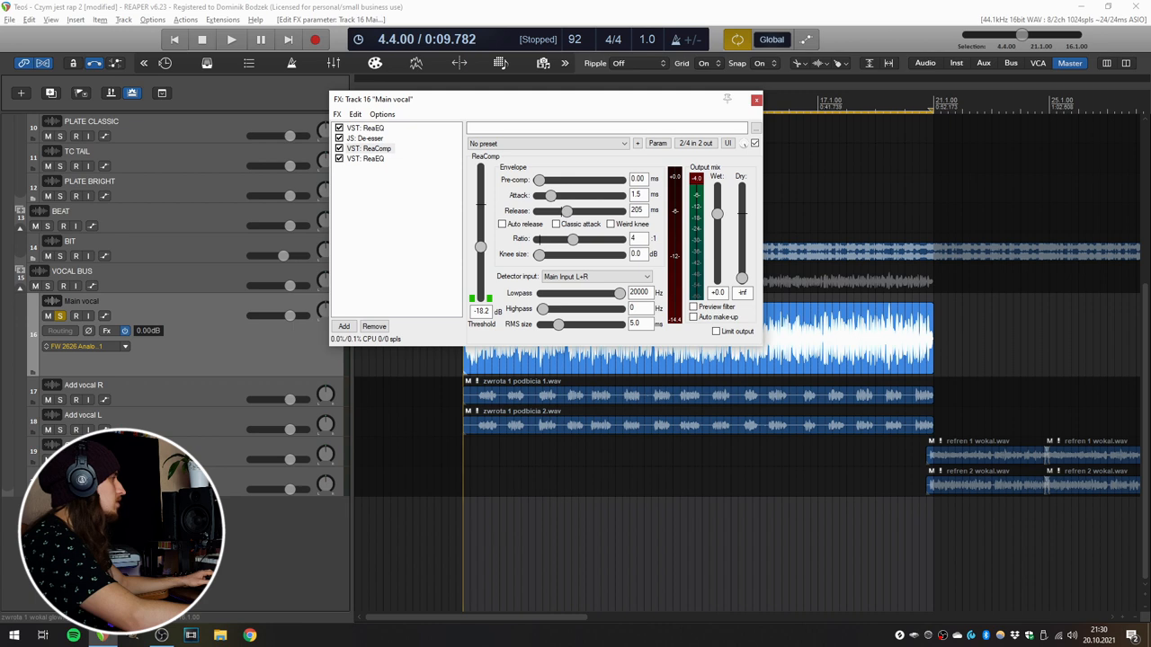
{"action": "left_click", "coordinate": [231, 40]}
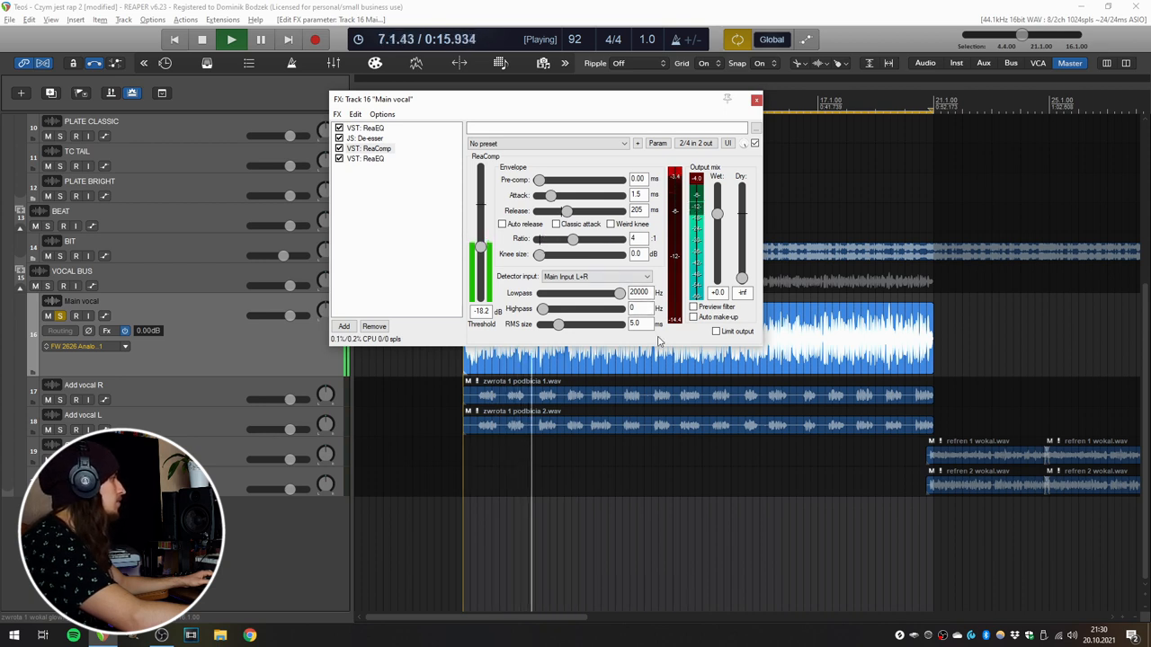
{"action": "left_click", "coordinate": [202, 39]}
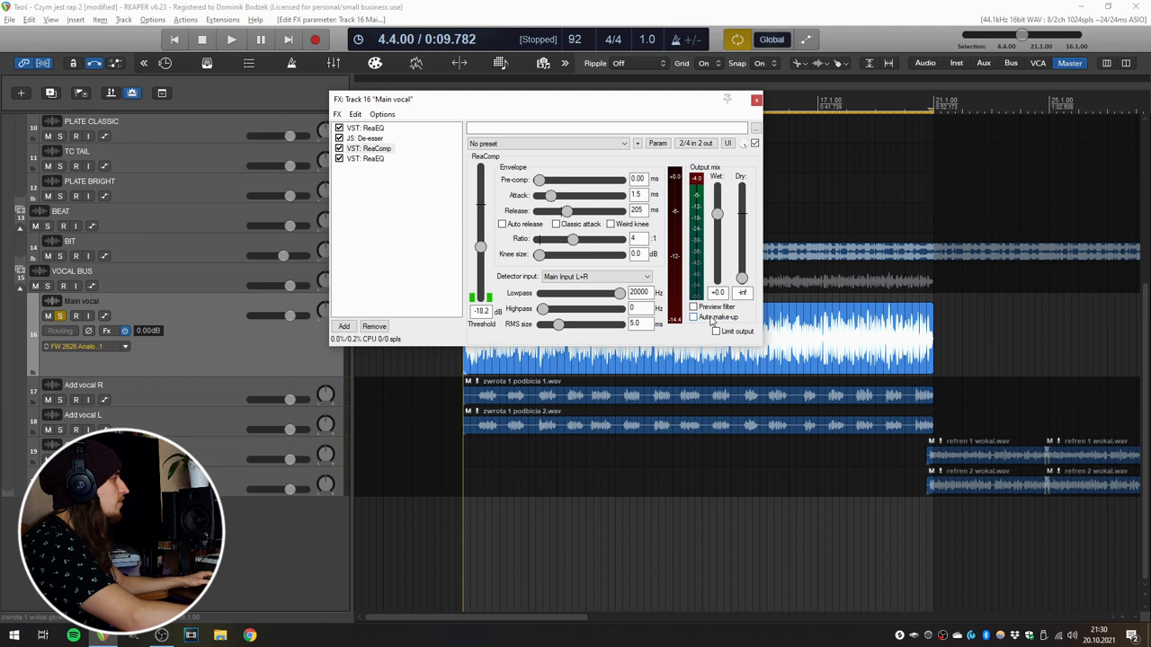
{"action": "mouse_move", "coordinate": [701, 322]}
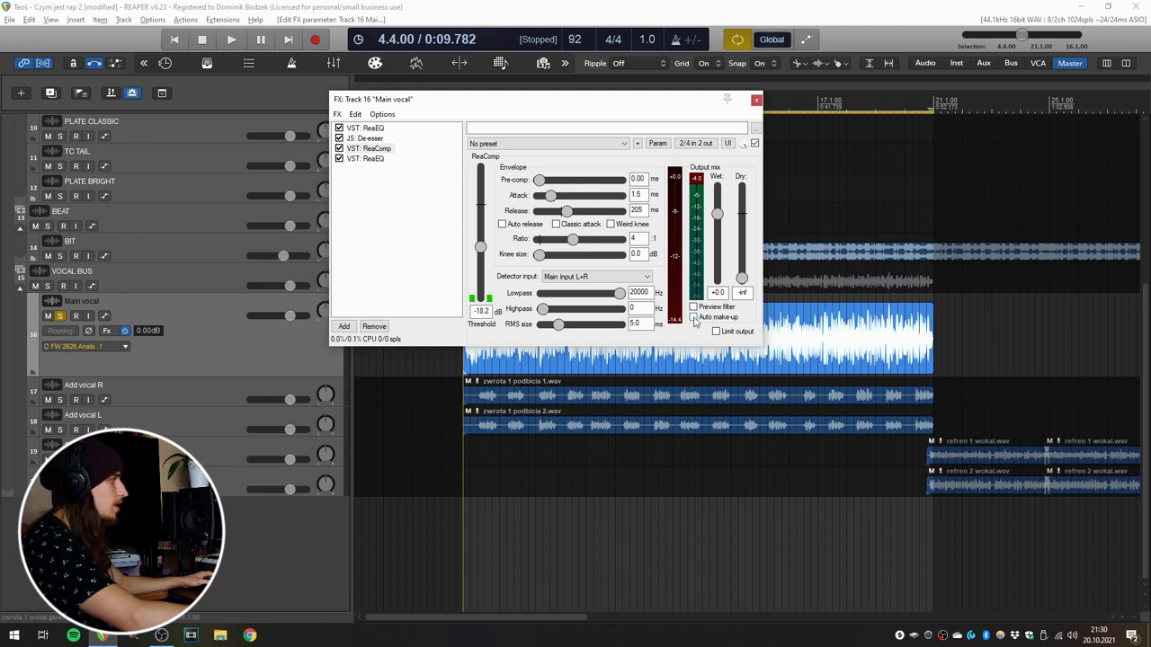
{"action": "mouse_move", "coordinate": [694, 322]}
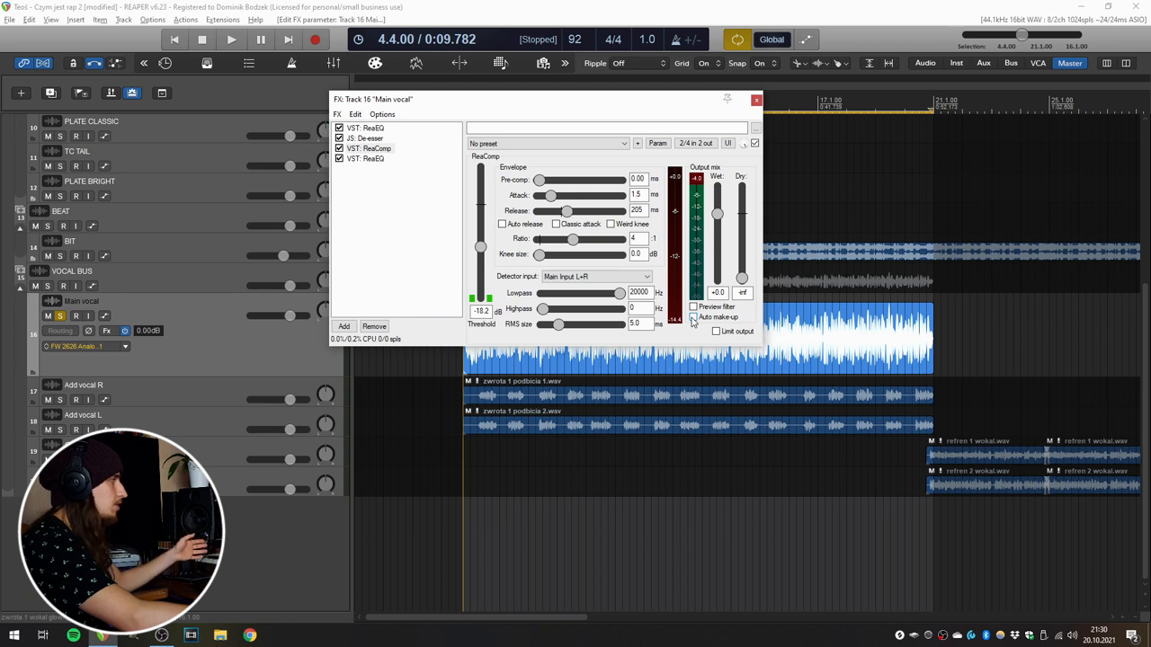
Enable auto make-up gain and bypass the compressor to compare the sound
{"action": "left_click", "coordinate": [694, 316]}
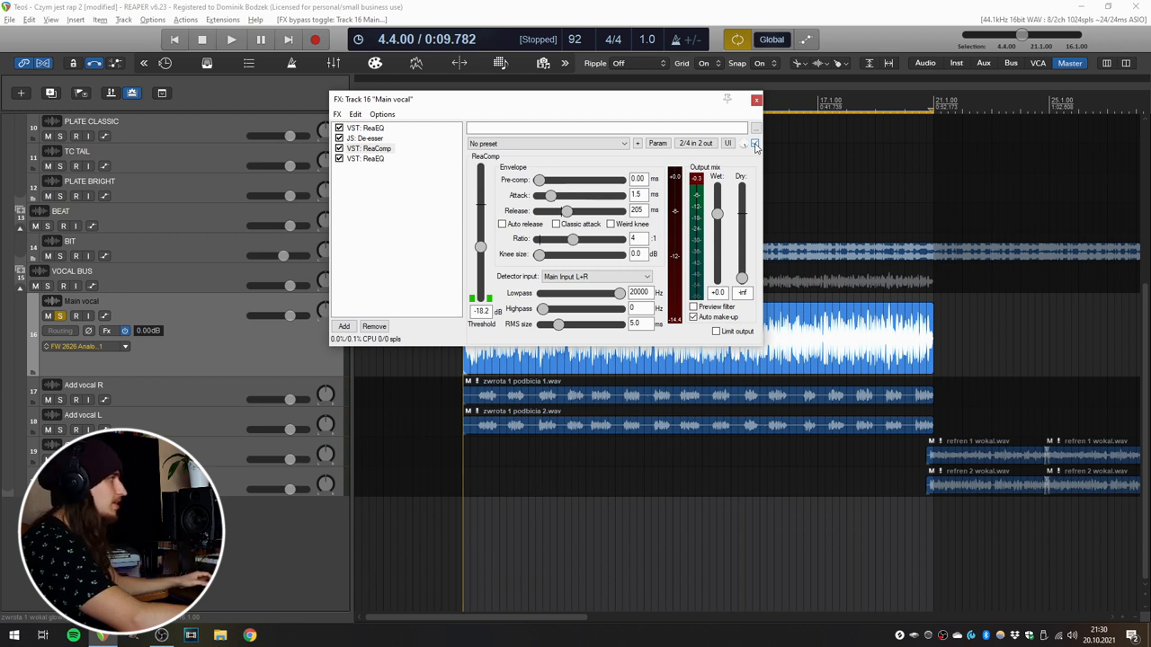
{"action": "left_click", "coordinate": [230, 39]}
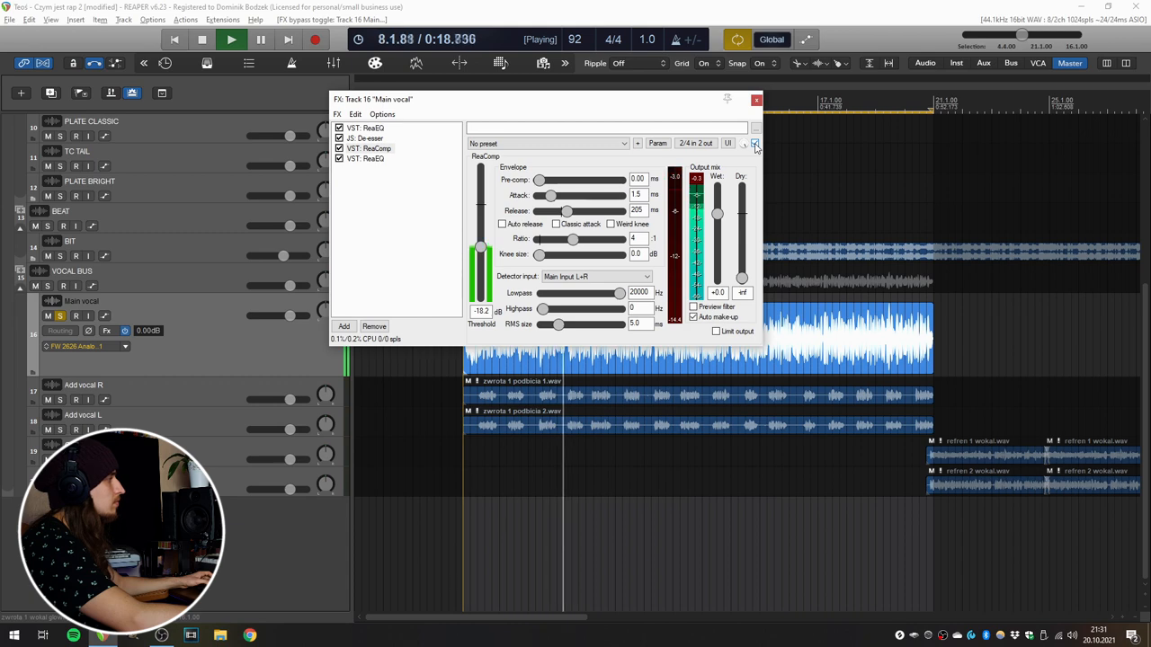
{"action": "left_click", "coordinate": [202, 40]}
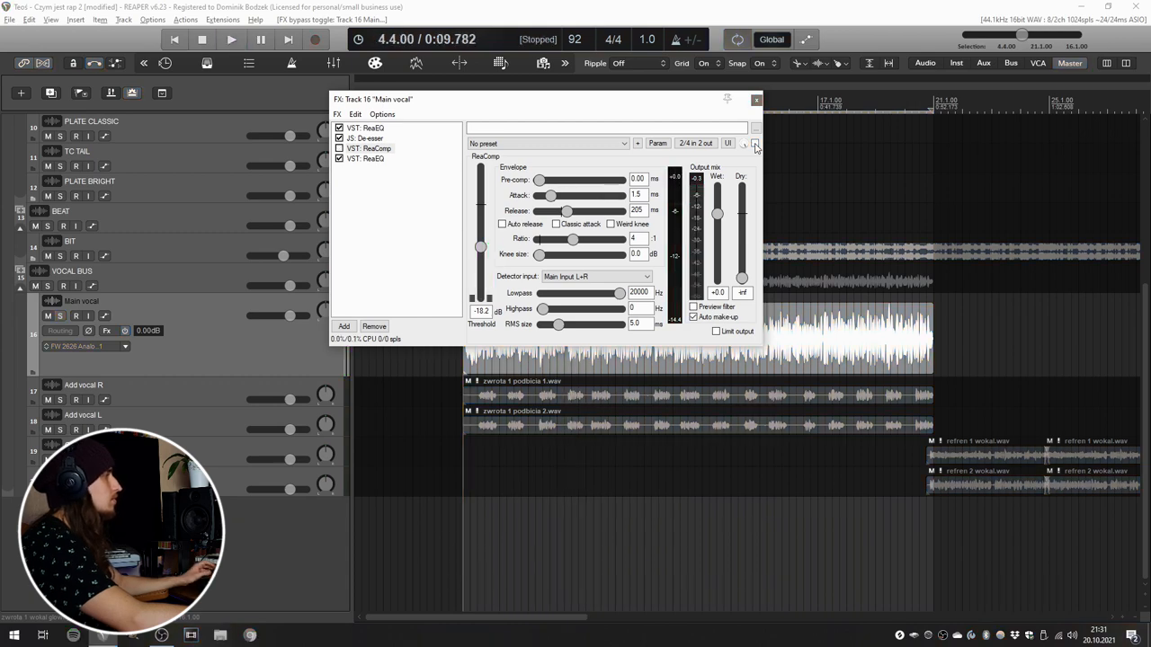
In the chain's ReaEQ, move band 3 up to around 8 kHz and boost it while listening
{"action": "left_click", "coordinate": [365, 159]}
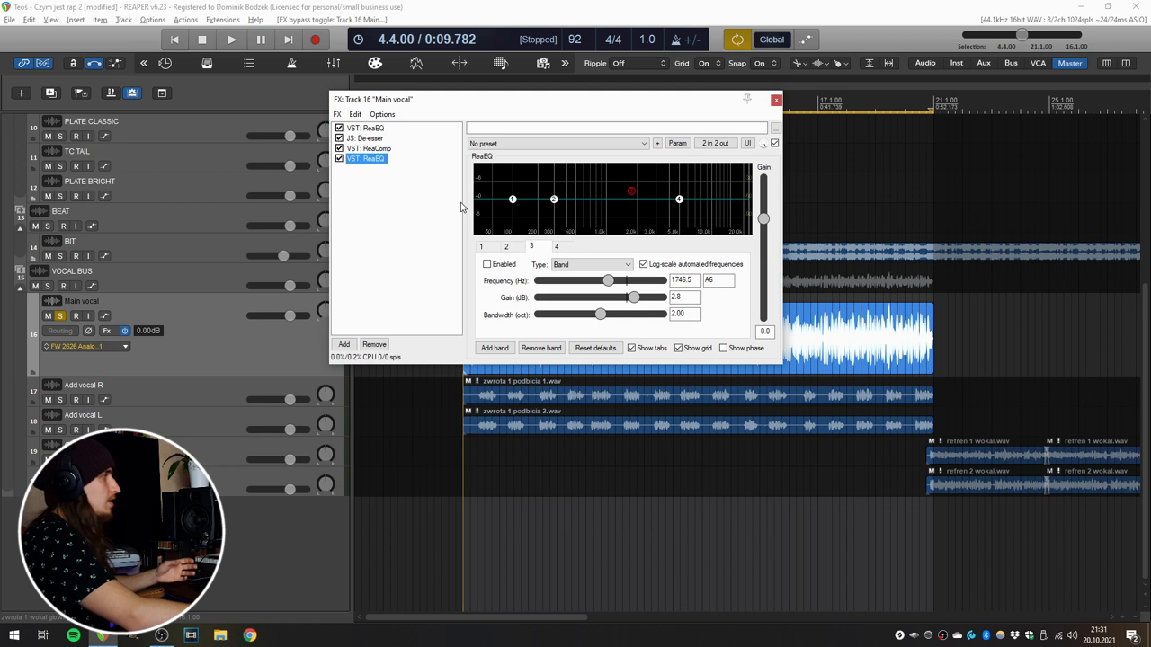
{"action": "mouse_move", "coordinate": [512, 208]}
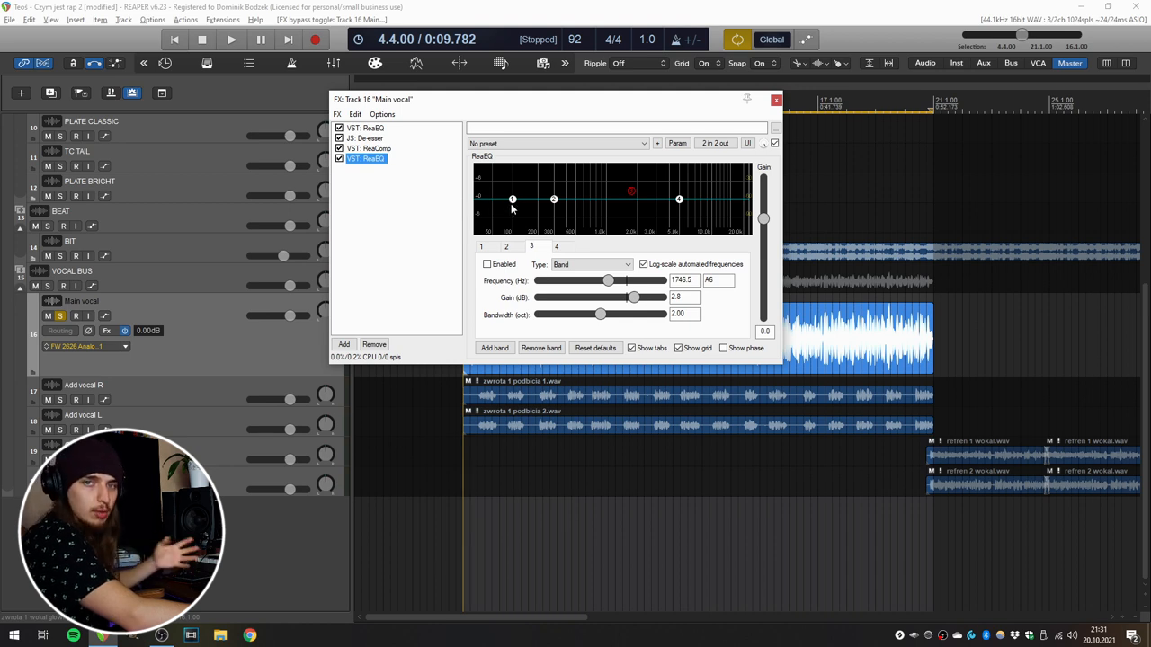
{"action": "mouse_move", "coordinate": [680, 210]}
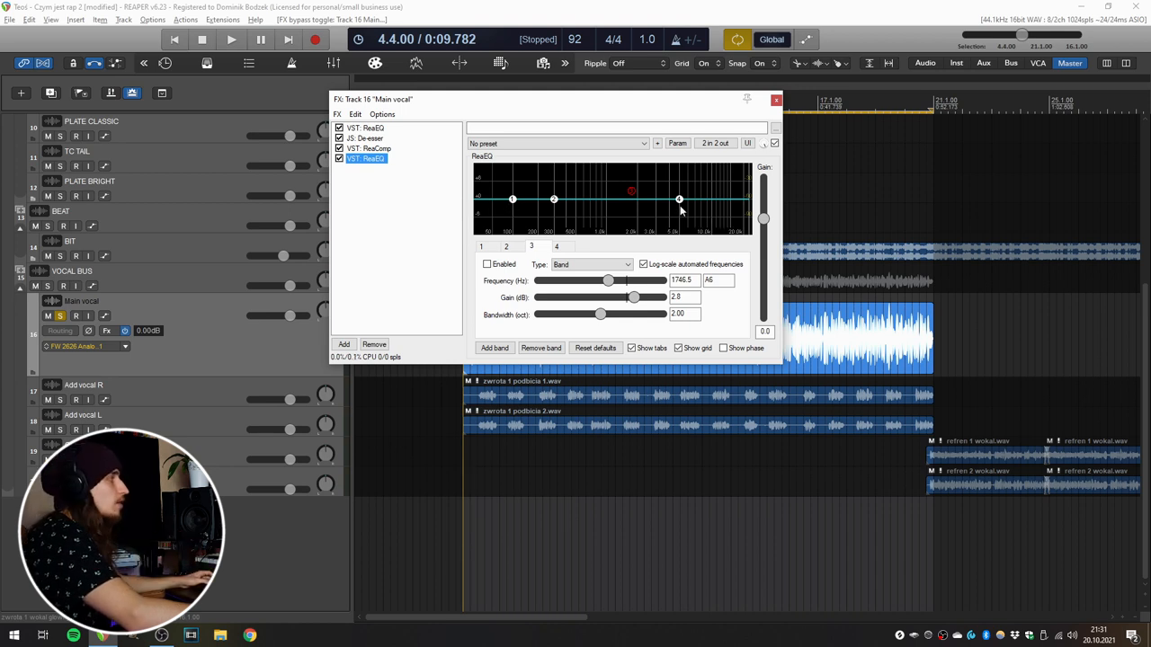
{"action": "left_click_drag", "start_coordinate": [680, 198], "coordinate": [710, 196]}
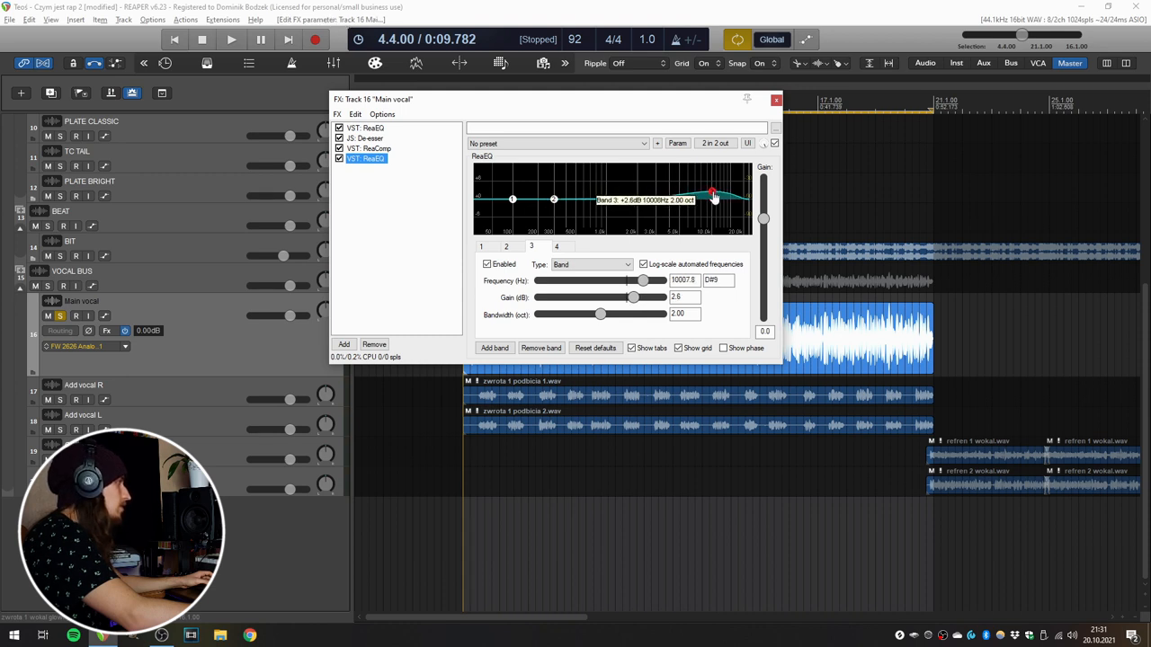
{"action": "left_click_drag", "start_coordinate": [712, 195], "coordinate": [710, 202]}
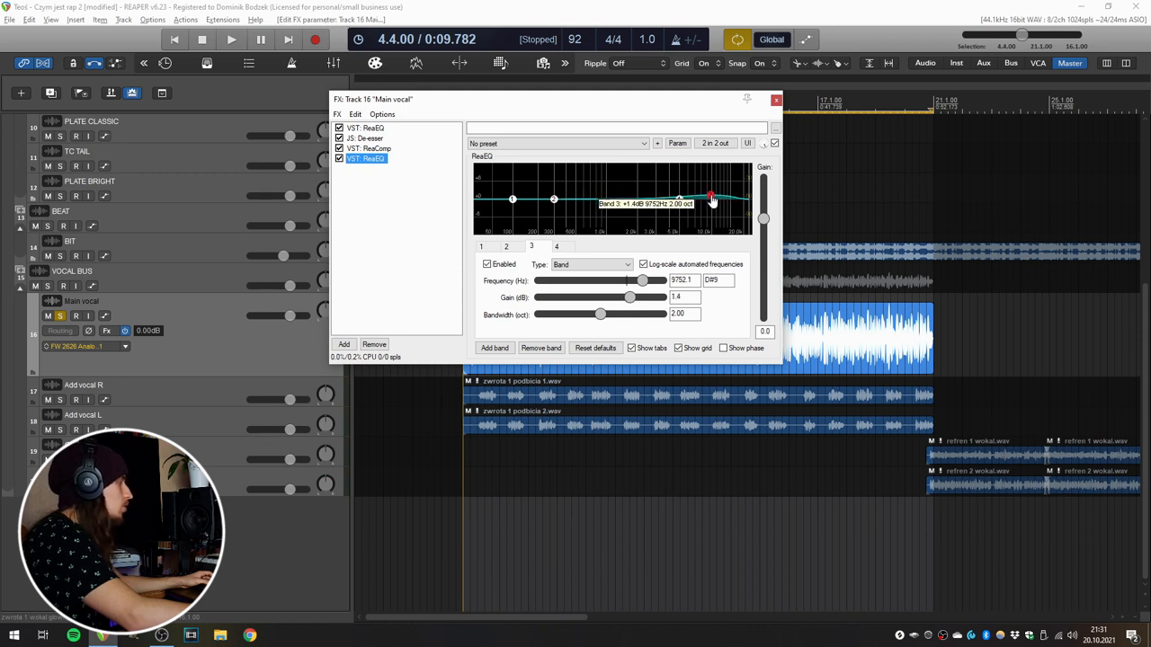
{"action": "left_click", "coordinate": [231, 40]}
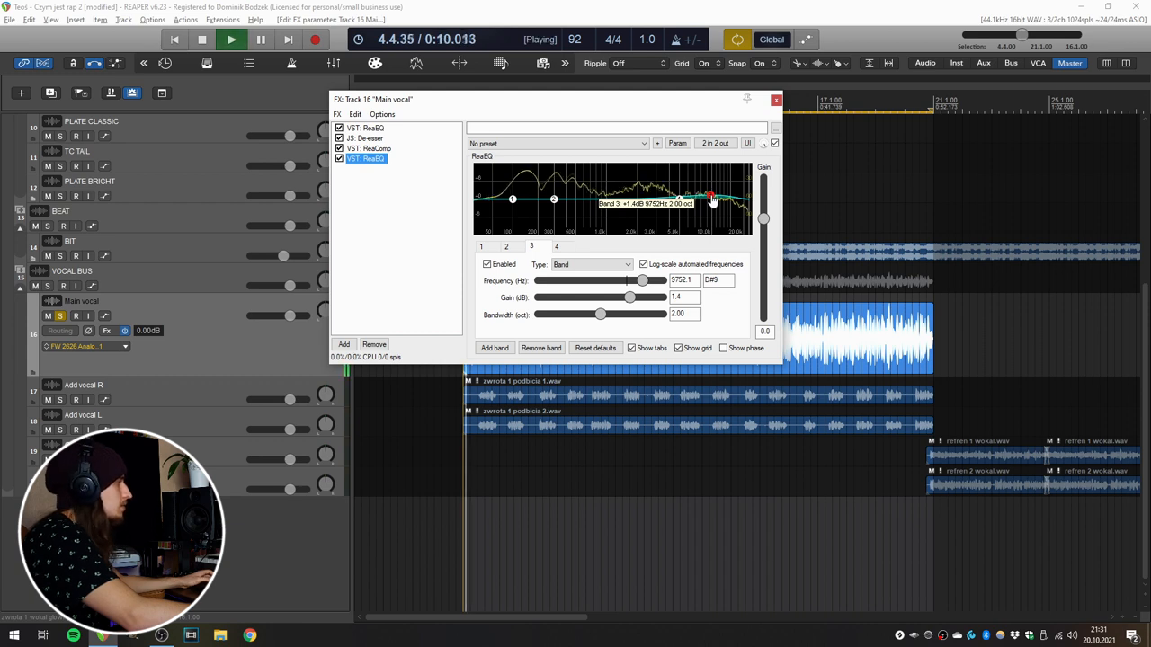
{"action": "left_click_drag", "start_coordinate": [710, 198], "coordinate": [708, 173]}
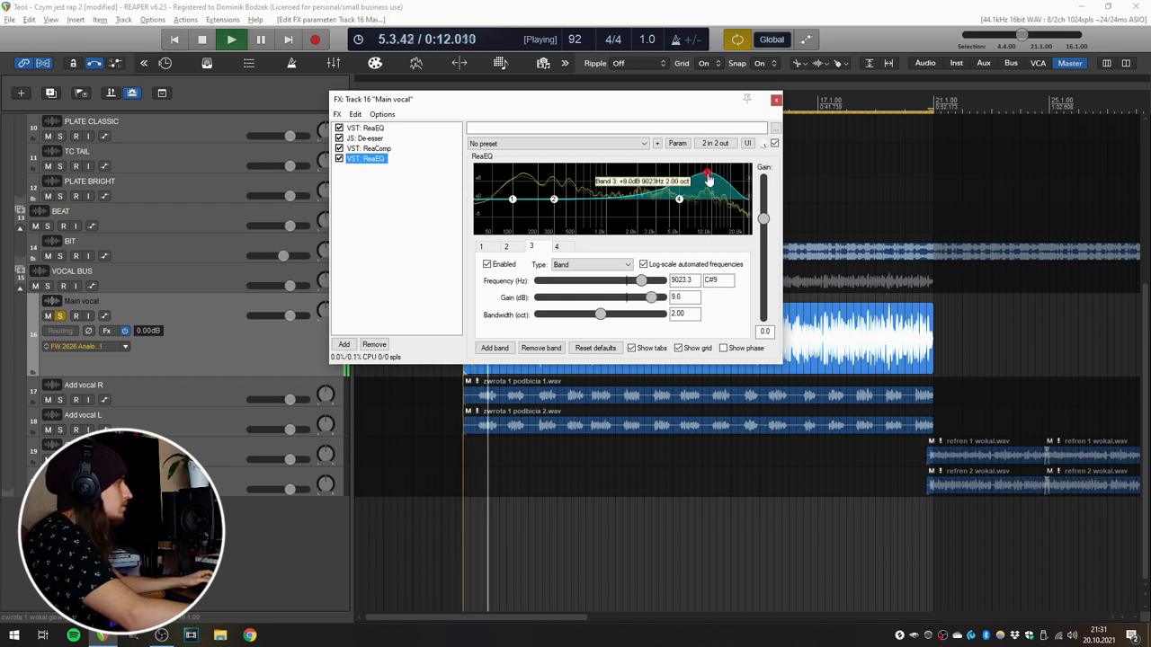
{"action": "left_click_drag", "start_coordinate": [709, 170], "coordinate": [708, 198]}
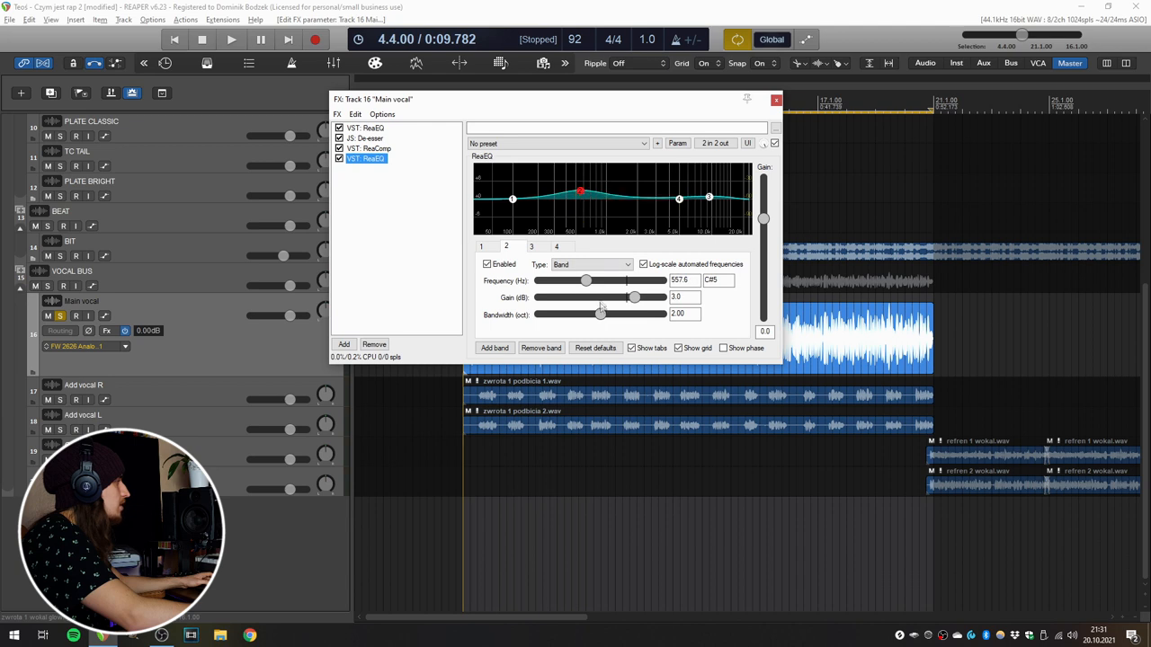
Sweep band 2 upward to about 4.4 kHz, keeping only a small boost
{"action": "left_click_drag", "start_coordinate": [581, 189], "coordinate": [609, 190]}
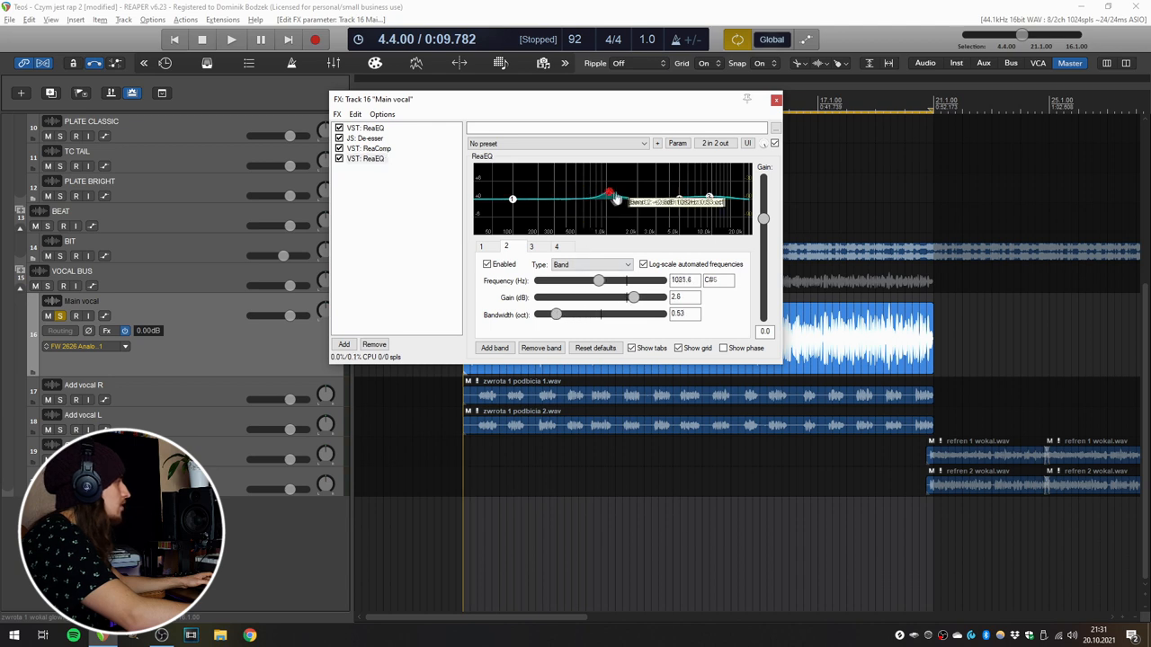
{"action": "left_click", "coordinate": [231, 40]}
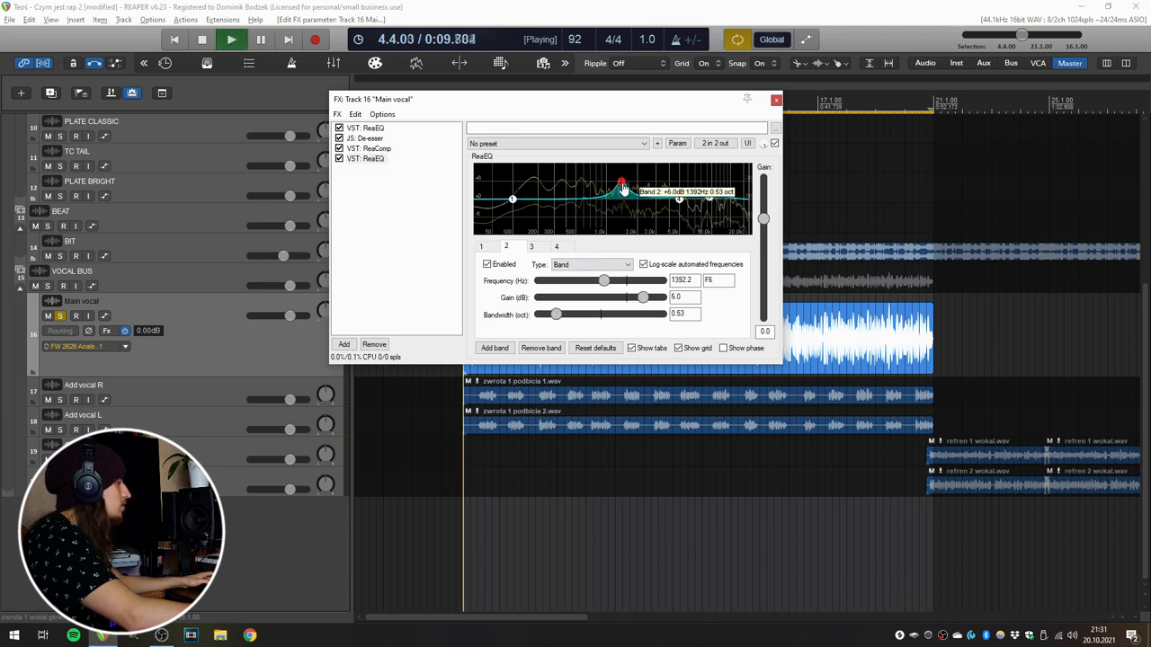
{"action": "left_click_drag", "start_coordinate": [622, 185], "coordinate": [665, 196]}
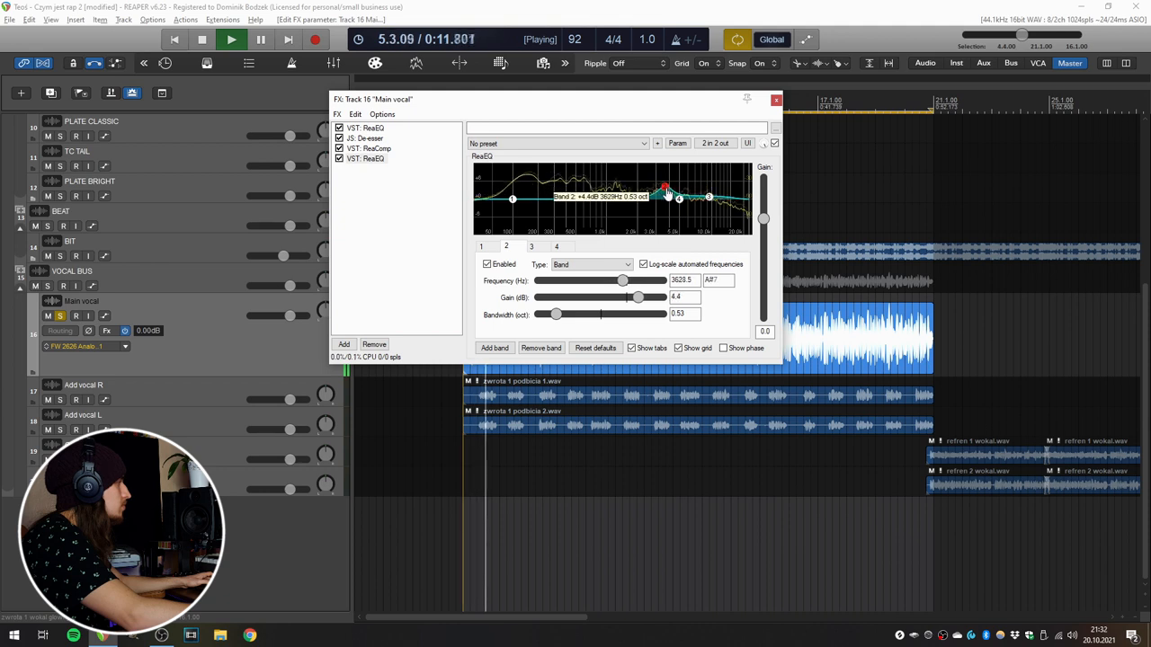
{"action": "left_click_drag", "start_coordinate": [655, 190], "coordinate": [673, 194]}
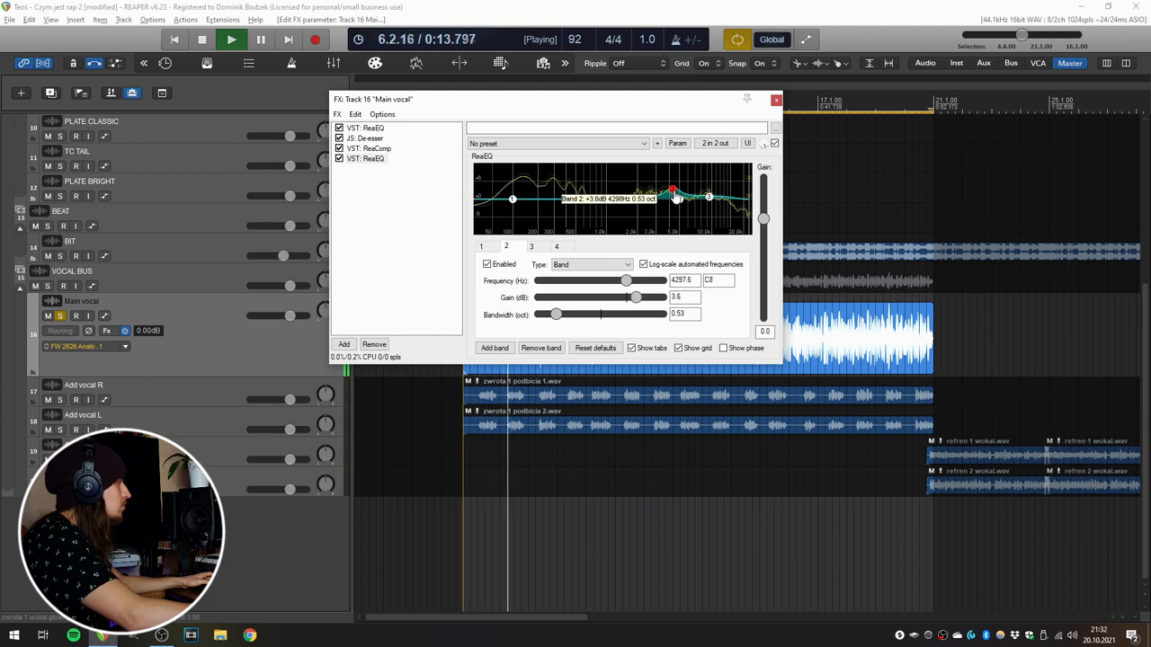
{"action": "left_click_drag", "start_coordinate": [673, 191], "coordinate": [679, 198]}
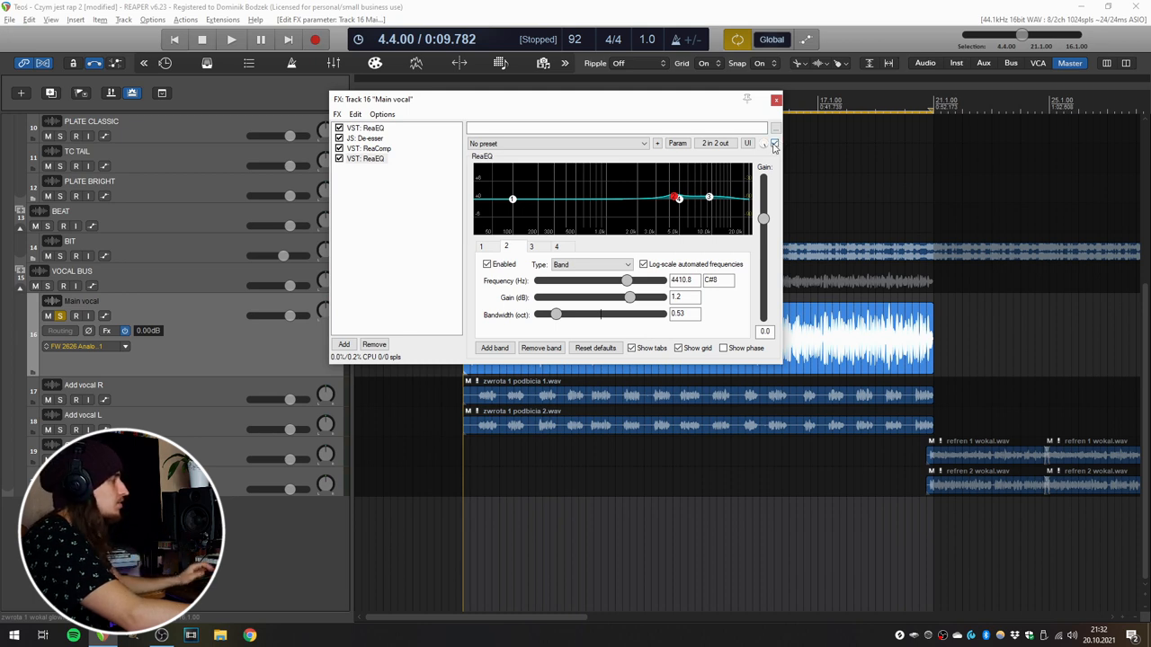
Play the vocal and bypass the effects to compare, then re-enable them
{"action": "left_click", "coordinate": [230, 39]}
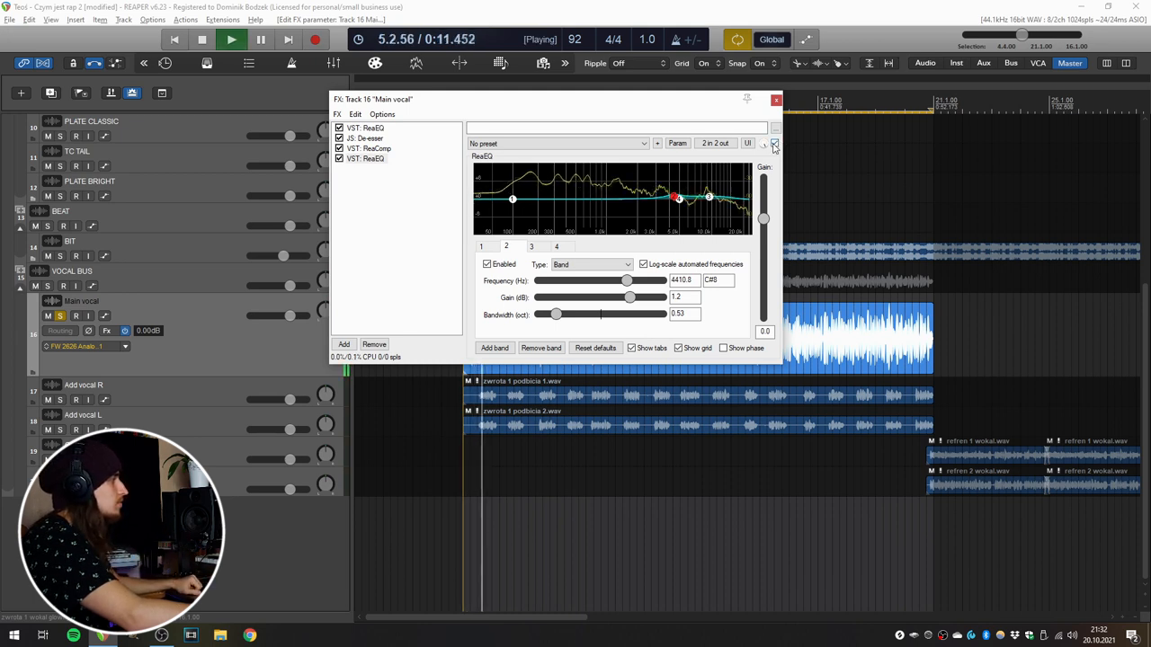
{"action": "left_click", "coordinate": [340, 159]}
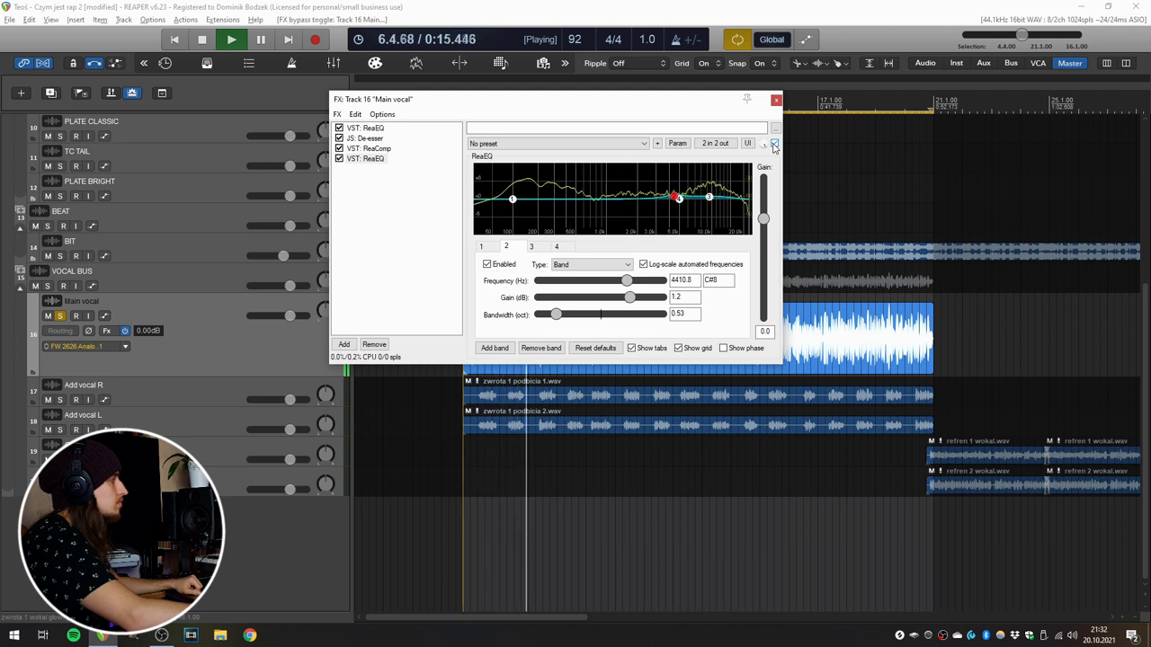
{"action": "left_click", "coordinate": [201, 40]}
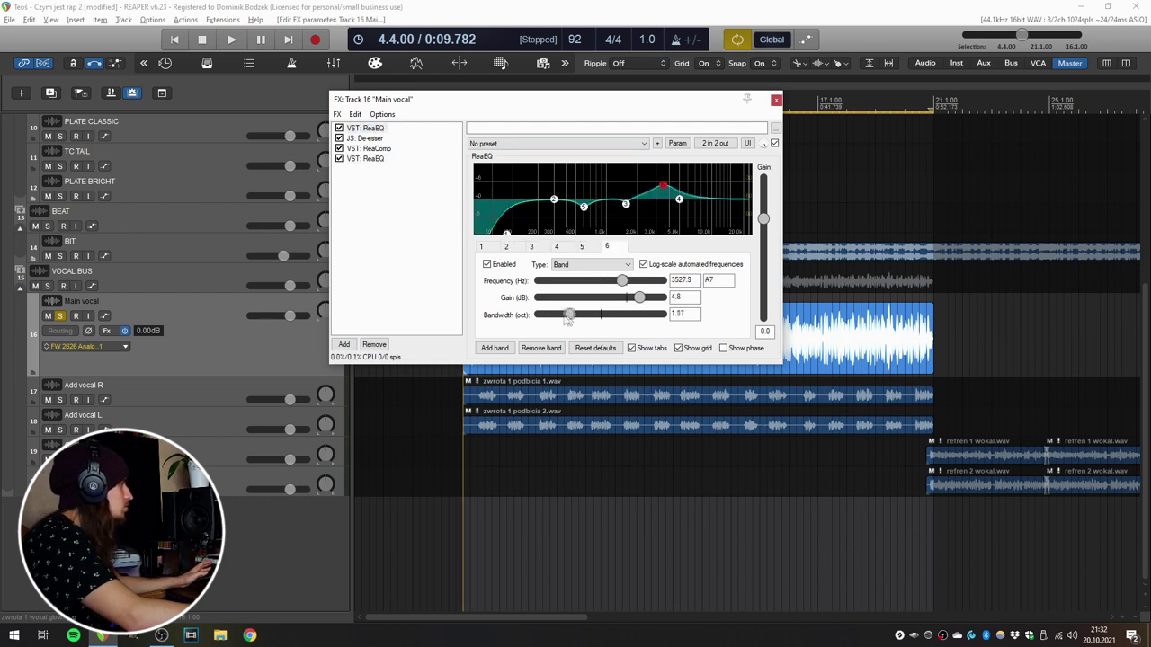
Move band 6 toward 8 kHz, then lower its gain and settle it near 7.4 kHz
{"action": "left_click_drag", "start_coordinate": [568, 313], "coordinate": [547, 313]}
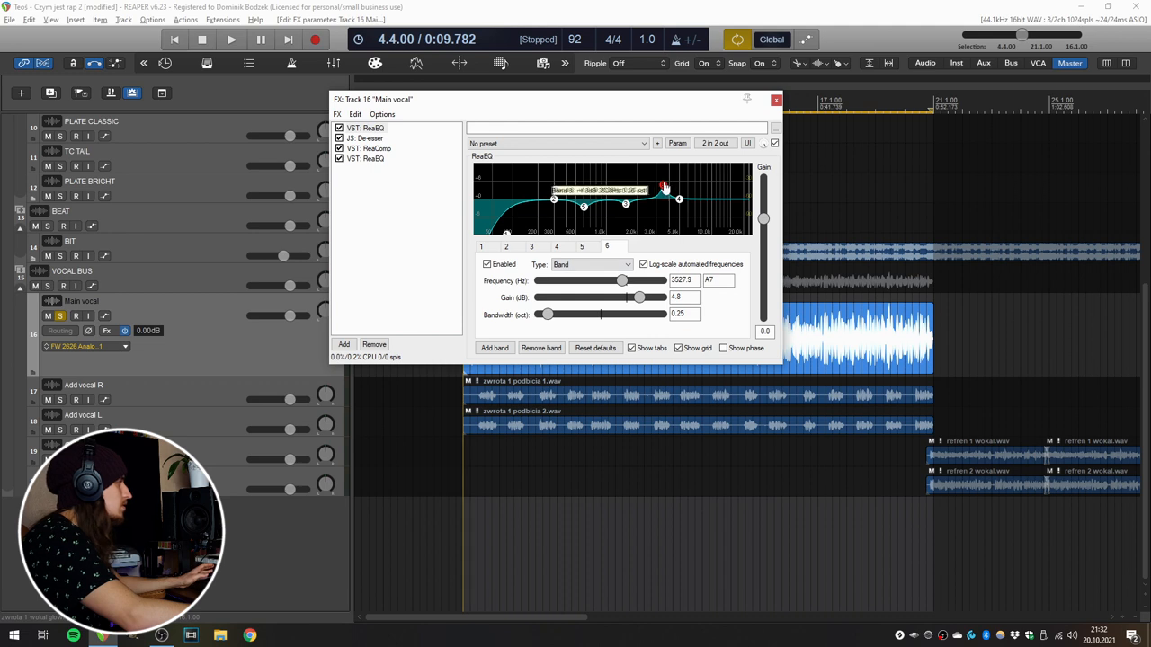
{"action": "left_click_drag", "start_coordinate": [664, 187], "coordinate": [699, 176]}
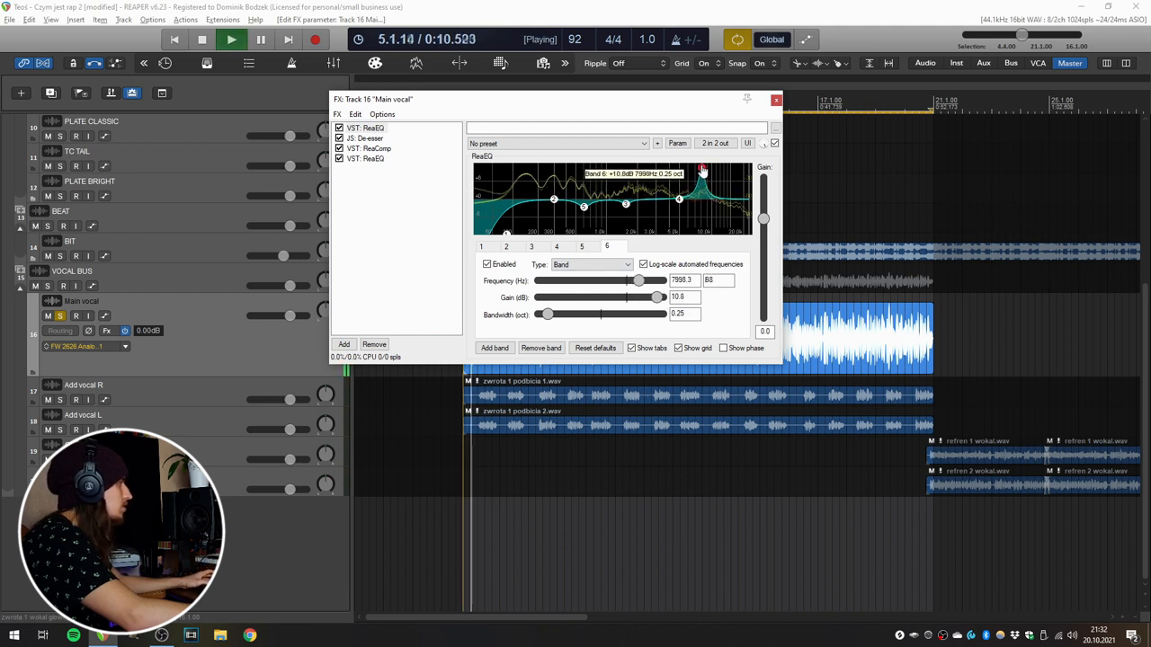
{"action": "left_click_drag", "start_coordinate": [703, 169], "coordinate": [698, 196]}
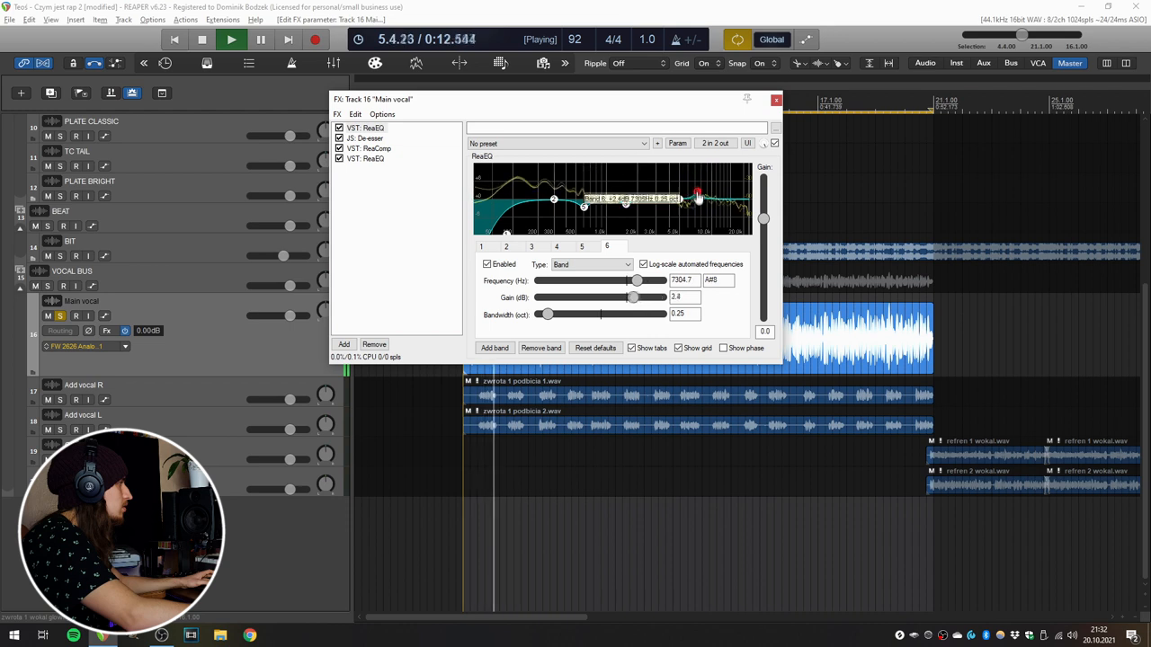
{"action": "left_click_drag", "start_coordinate": [697, 194], "coordinate": [698, 212]}
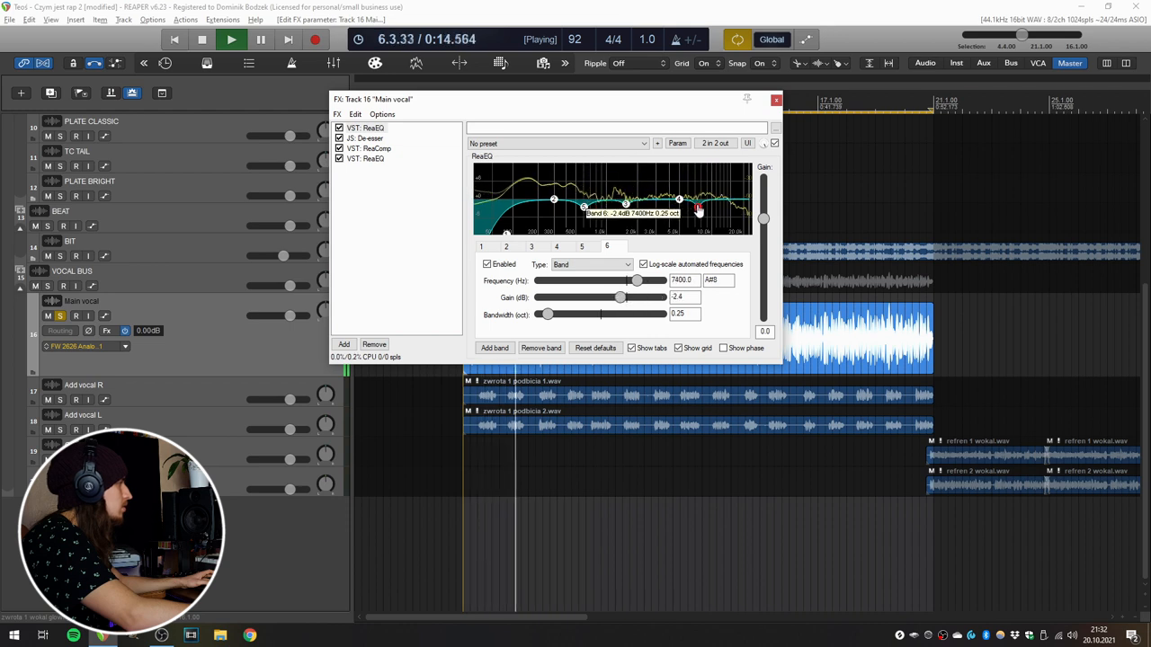